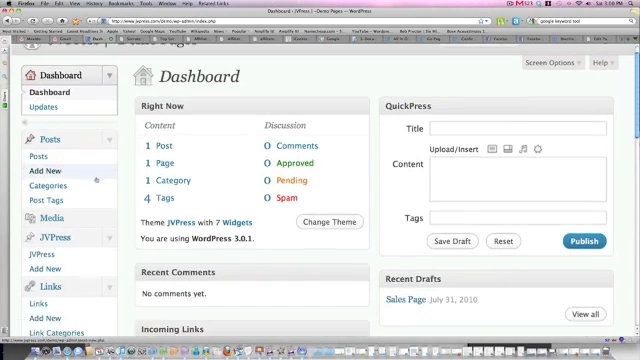
Leave the Dashboard and open the Plugins page listing installed plugins.
{"action": "scroll", "scroll_direction": "down", "scroll_amount": 3}
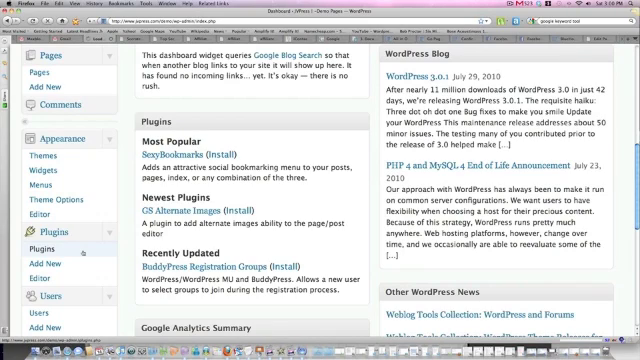
{"action": "left_click", "coordinate": [36, 224]}
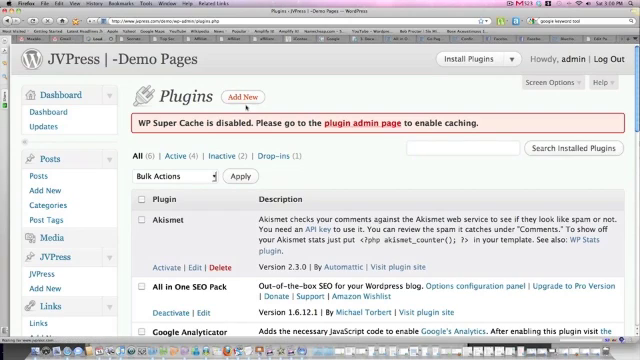
Upload jvpress-gopages.zip via Add New > Upload and install it.
{"action": "left_click", "coordinate": [236, 96]}
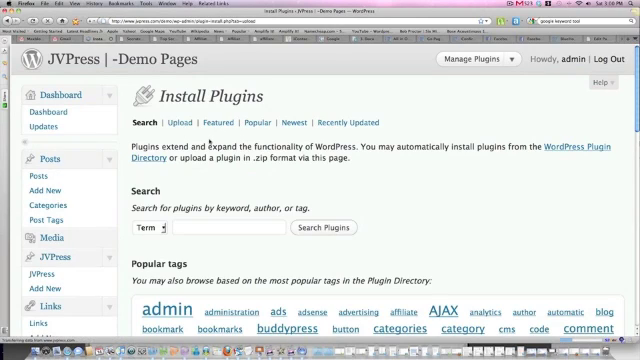
{"action": "left_click", "coordinate": [184, 124]}
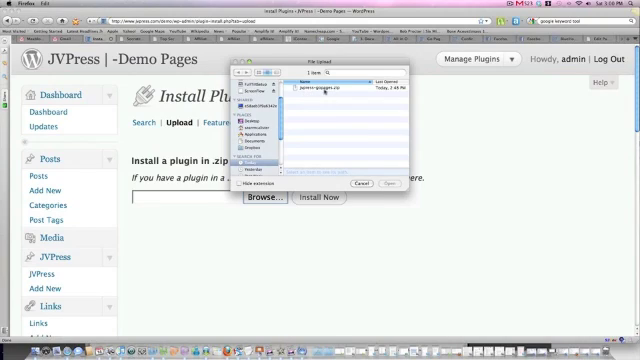
{"action": "left_click", "coordinate": [384, 184]}
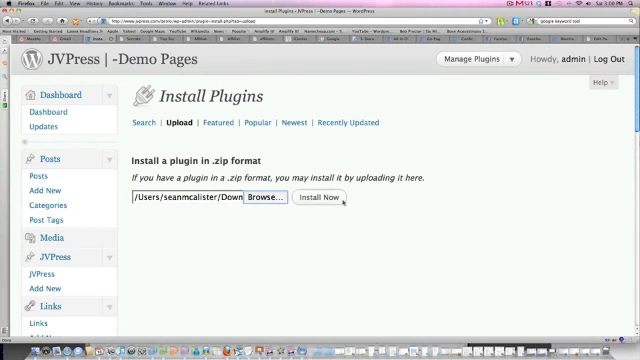
{"action": "left_click", "coordinate": [316, 200]}
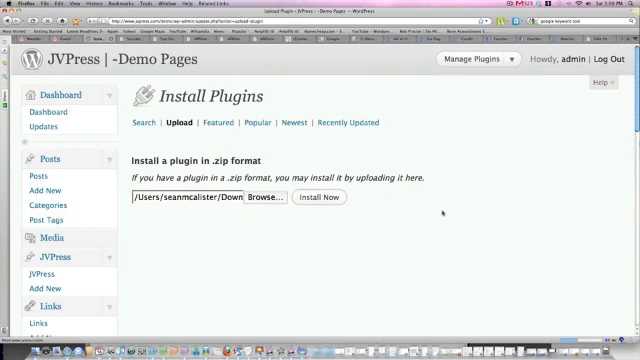
{"action": "left_click", "coordinate": [320, 204]}
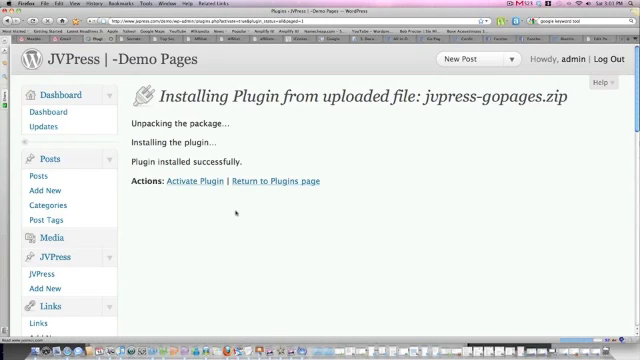
Activate the JVPress GoPages plugin and reach its Google Integration settings.
{"action": "left_click", "coordinate": [196, 180]}
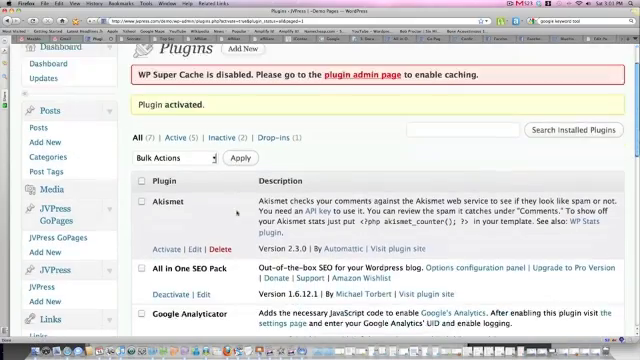
{"action": "scroll", "scroll_direction": "down", "scroll_amount": 3}
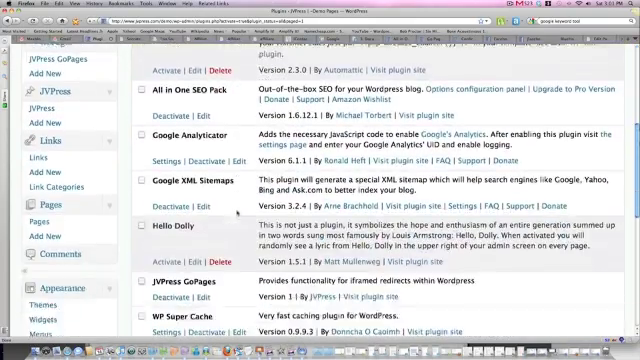
{"action": "scroll", "scroll_direction": "down", "scroll_amount": 3}
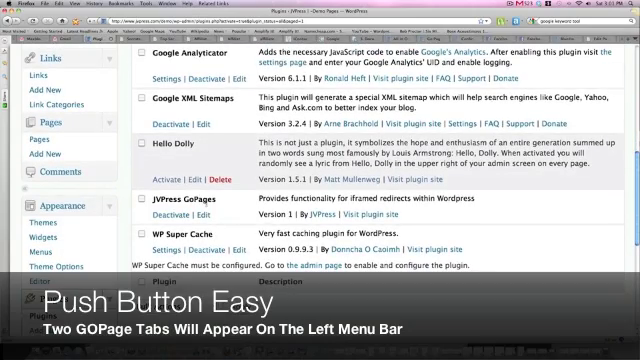
{"action": "scroll", "scroll_direction": "down", "scroll_amount": 3}
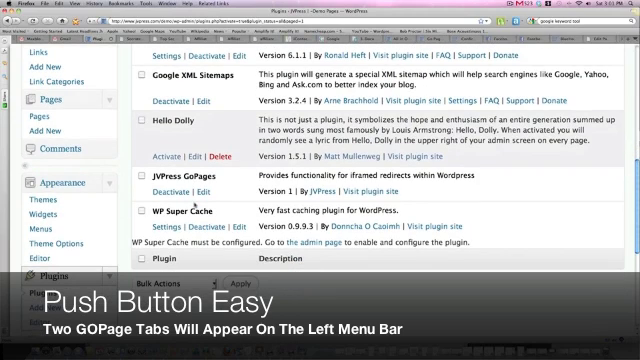
{"action": "scroll", "scroll_direction": "down", "scroll_amount": 3}
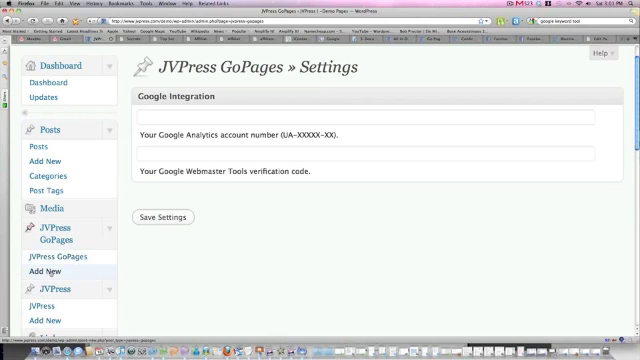
Start a new JVPress GoPage and review its Redirect Options fields, including Target URL.
{"action": "left_click", "coordinate": [44, 268]}
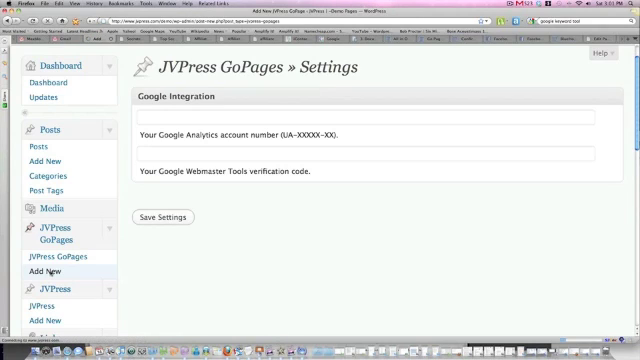
{"action": "left_click", "coordinate": [48, 268]}
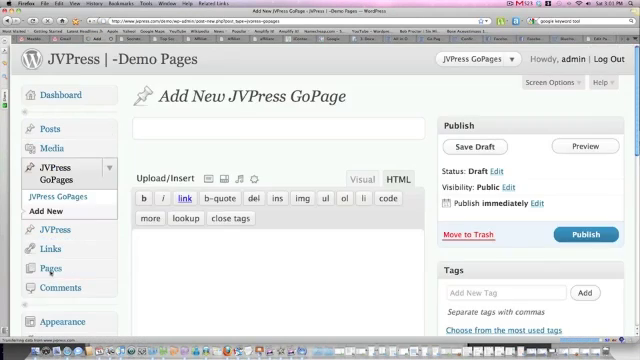
{"action": "scroll", "scroll_direction": "down", "scroll_amount": 3}
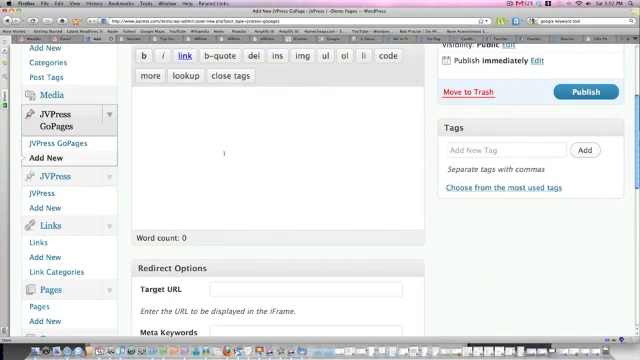
{"action": "scroll", "scroll_direction": "down", "scroll_amount": 3}
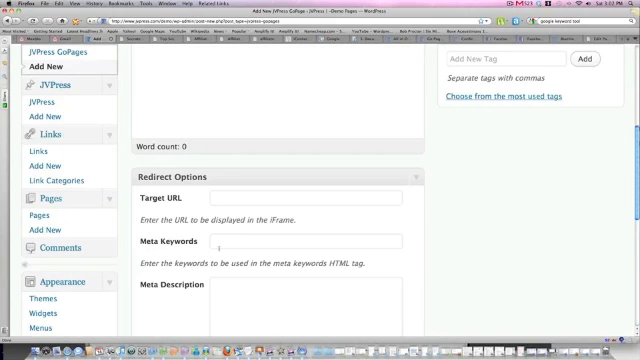
{"action": "scroll", "scroll_direction": "up", "scroll_amount": 3}
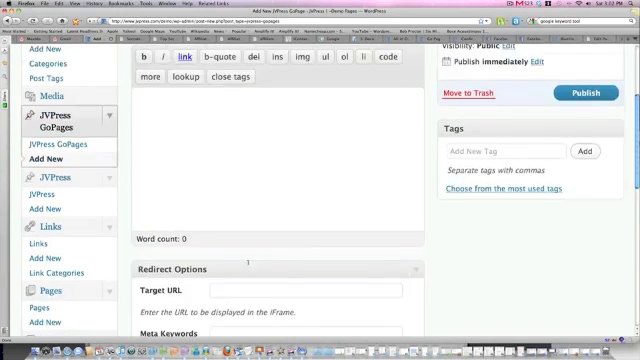
{"action": "scroll", "scroll_direction": "up", "scroll_amount": 3}
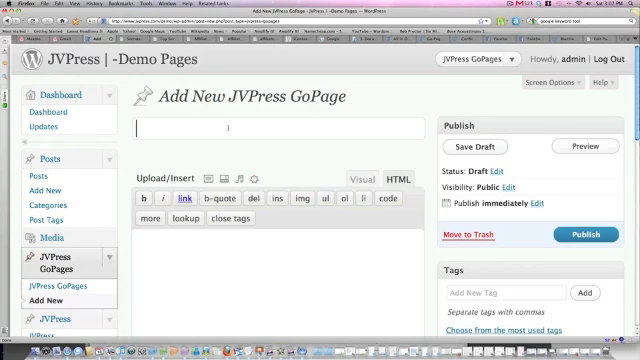
Title the GoPage 'Recipe Secrest by Ron Douglas' and move down to Redirect Options.
{"action": "type", "text": "Recipe S"}
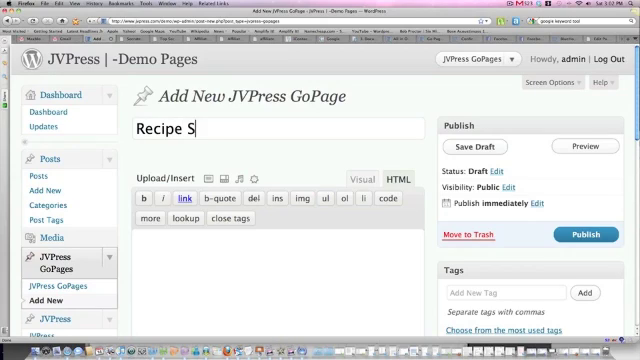
{"action": "type", "text": "ecrest by"}
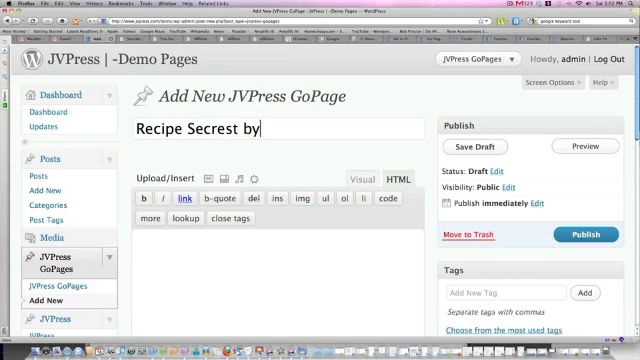
{"action": "type", "text": "Ron Dougla"}
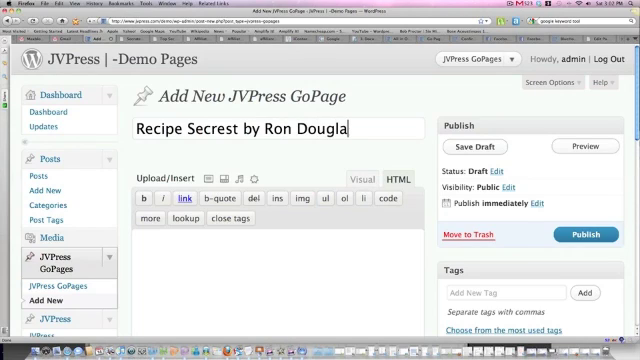
{"action": "scroll", "scroll_direction": "down", "scroll_amount": 3}
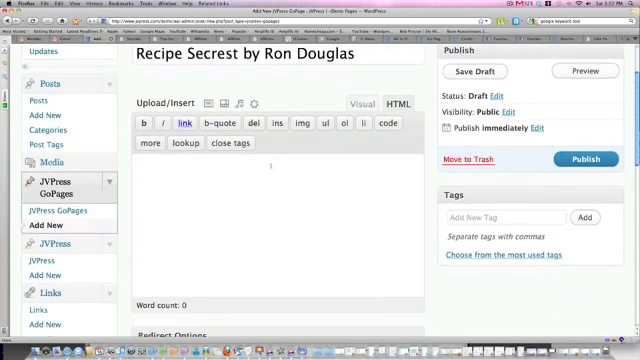
{"action": "scroll", "scroll_direction": "down", "scroll_amount": 3}
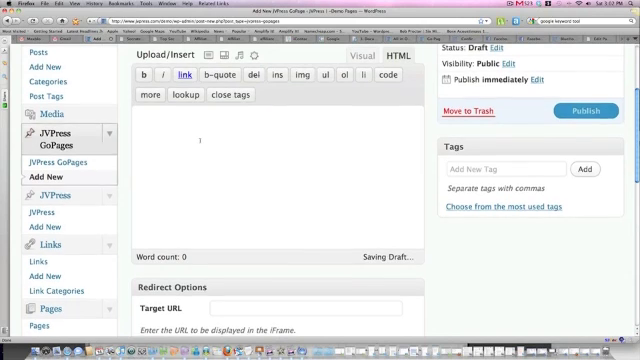
{"action": "scroll", "scroll_direction": "down", "scroll_amount": 3}
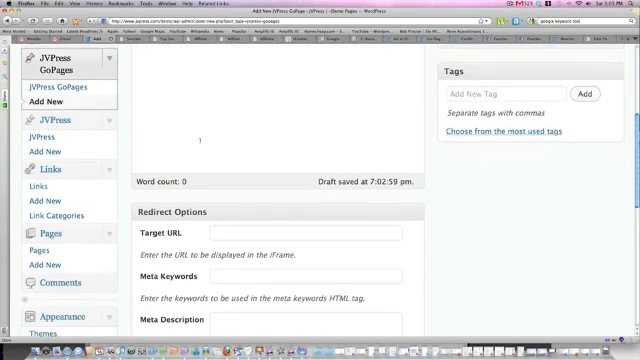
Enter the ClickBank target URL, keywords 'recipes secrets, ron douglas' and description 'Ron Douglas is the MAN!'.
{"action": "scroll", "scroll_direction": "down", "scroll_amount": 3}
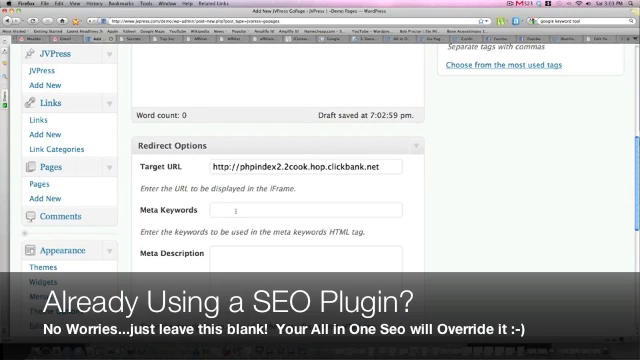
{"action": "type", "text": "Reci"}
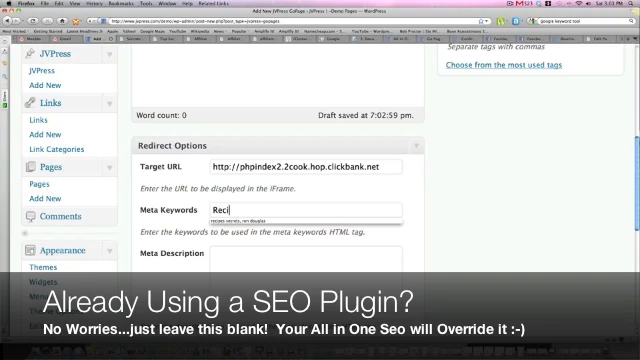
{"action": "type", "text": "recipes secrets, ron douglas"}
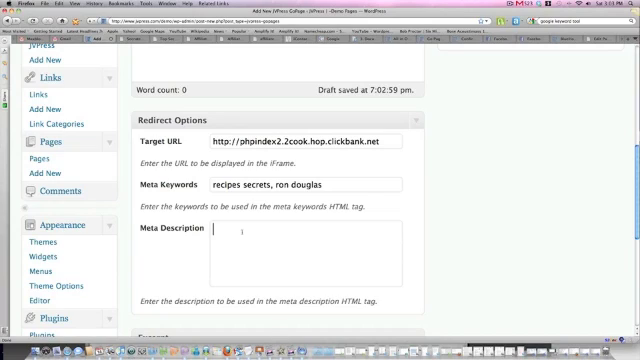
{"action": "type", "text": "Ron Douglas is the"}
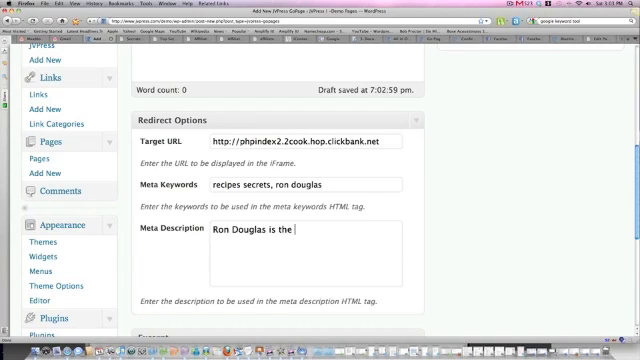
{"action": "type", "text": "MAN!"}
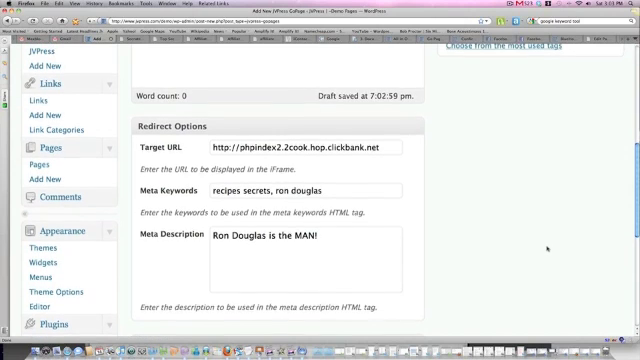
{"action": "scroll", "scroll_direction": "up", "scroll_amount": 3}
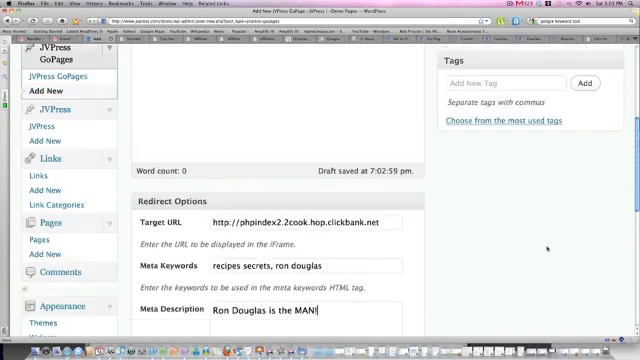
{"action": "scroll", "scroll_direction": "up", "scroll_amount": 3}
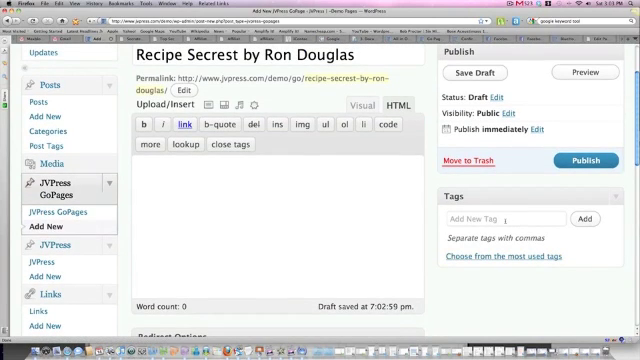
Add the tags 'Ron Douglas, Recipe Secrets' and publish the GoPage.
{"action": "type", "text": "Ron"}
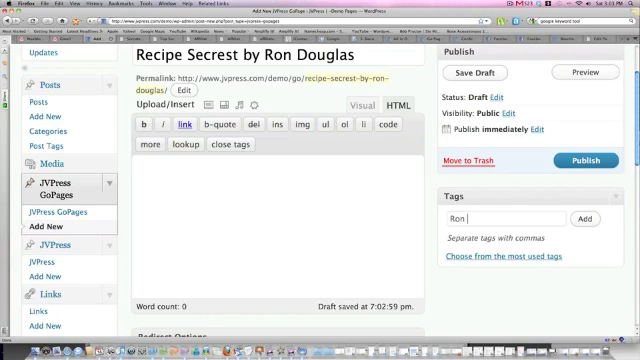
{"action": "type", "text": "Douglas,"}
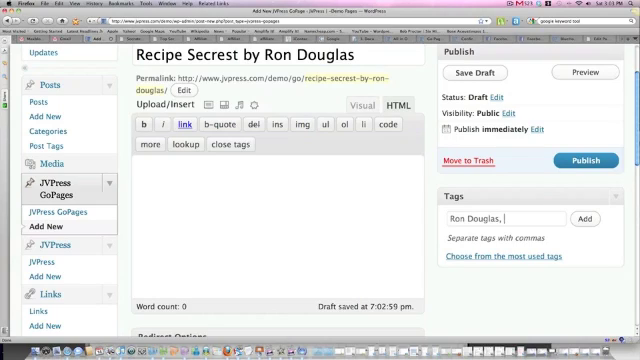
{"action": "type", "text": "Recipe C"}
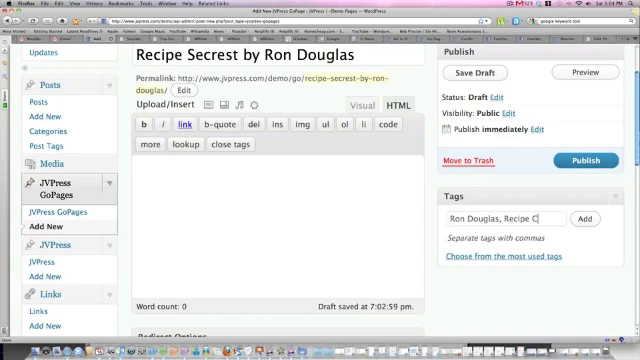
{"action": "type", "text": "ecrets"}
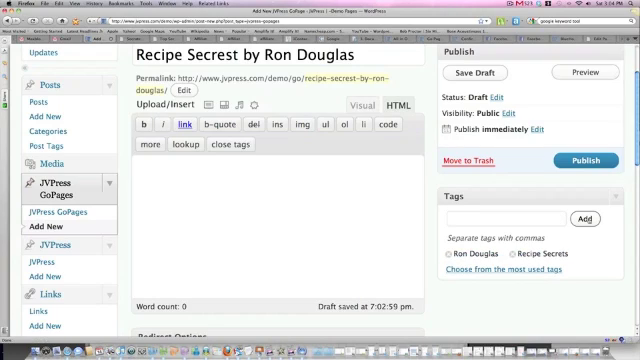
{"action": "scroll", "scroll_direction": "up", "scroll_amount": 3}
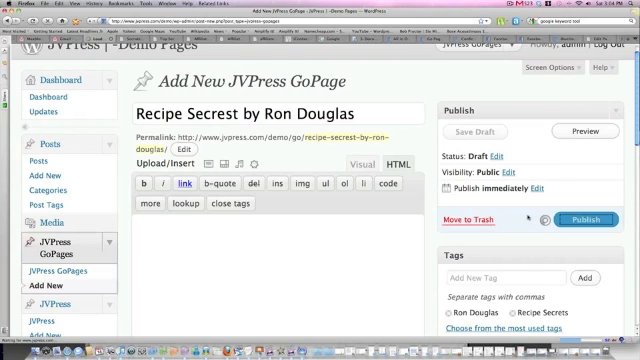
{"action": "left_click", "coordinate": [584, 216]}
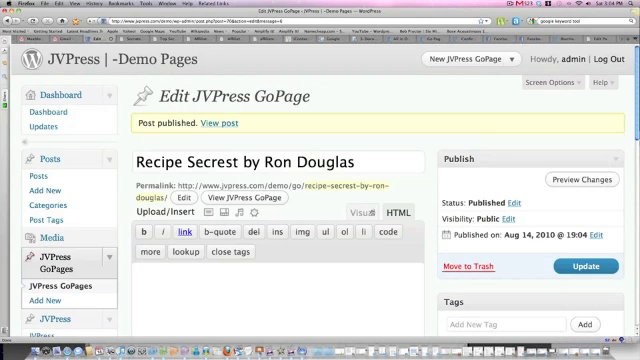